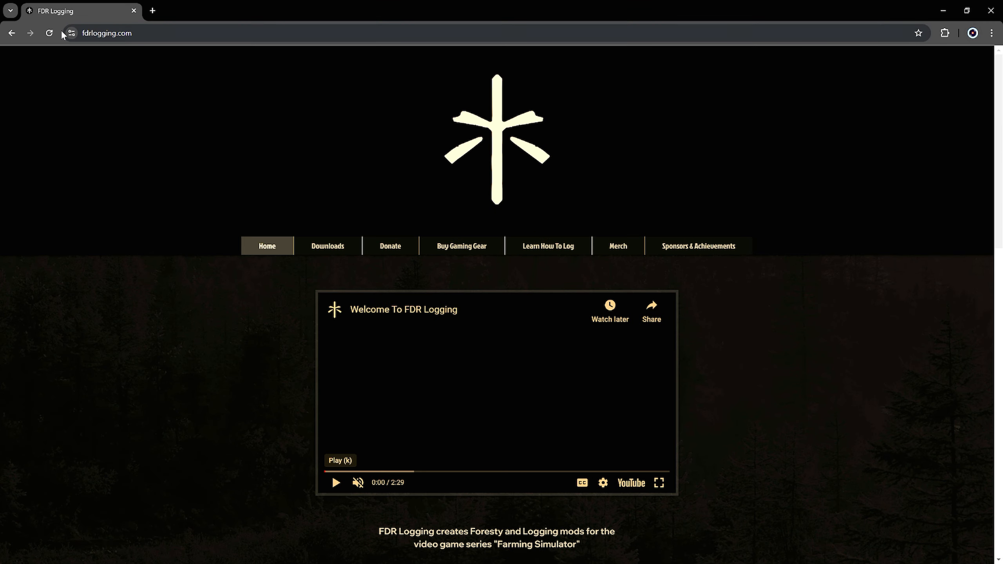
mouse_move(114, 45)
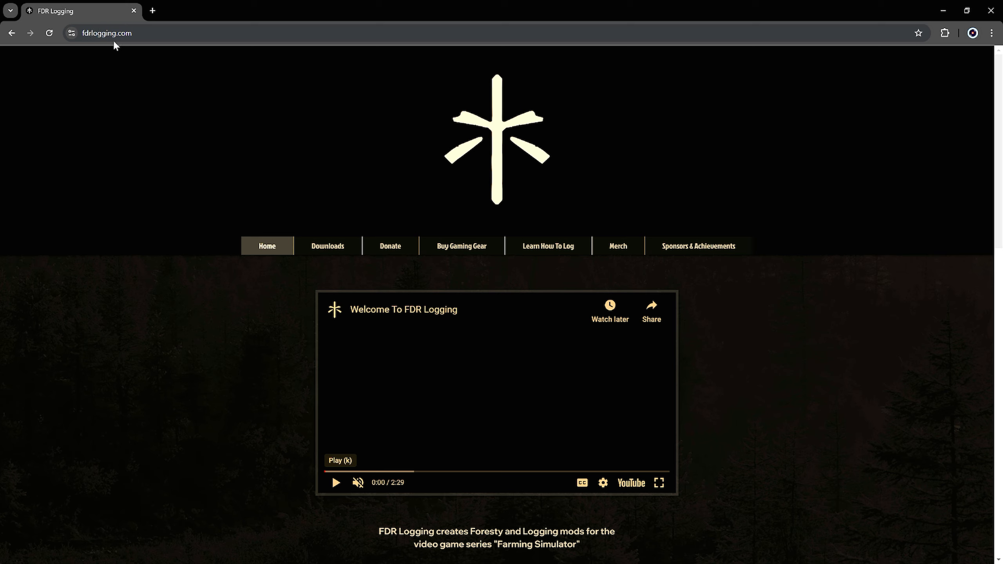
mouse_move(412, 164)
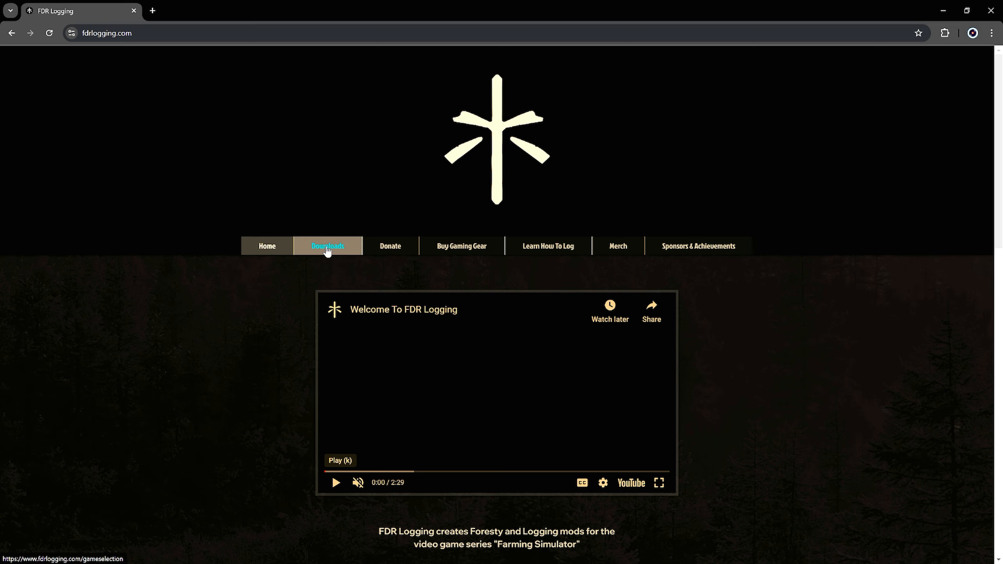
Go to the FDR Logging site's Downloads section with the install-video notice.
click(327, 245)
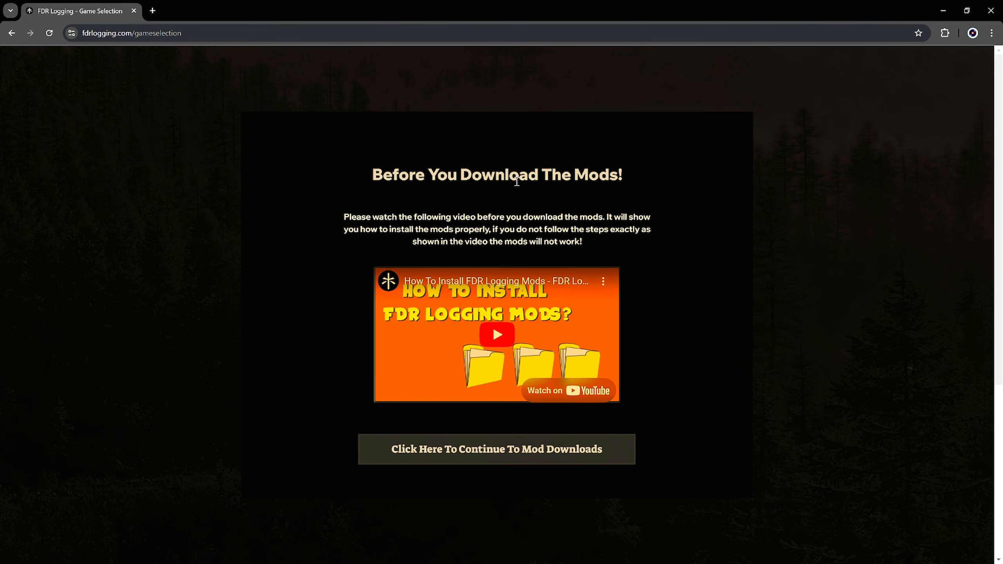
mouse_move(525, 273)
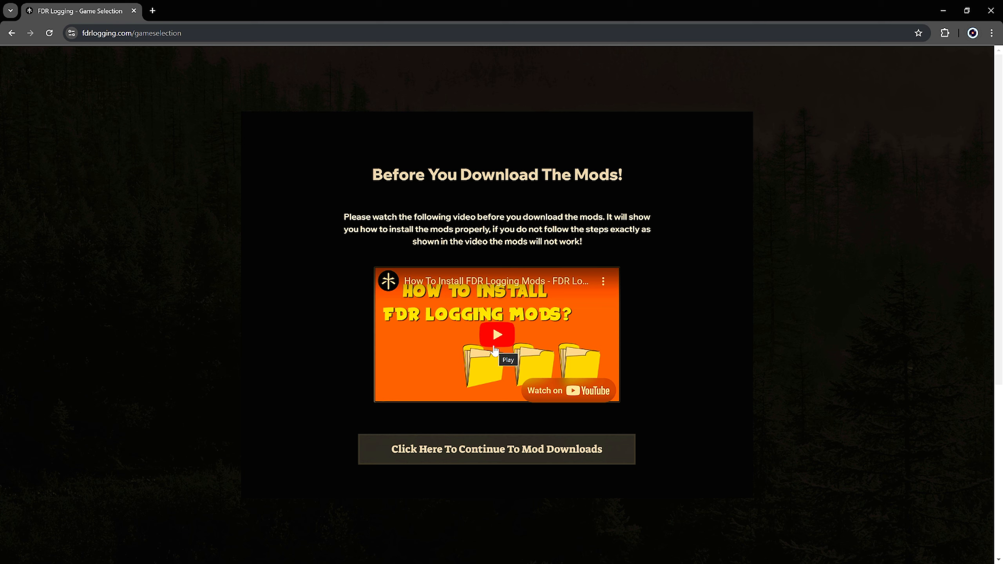
mouse_move(432, 191)
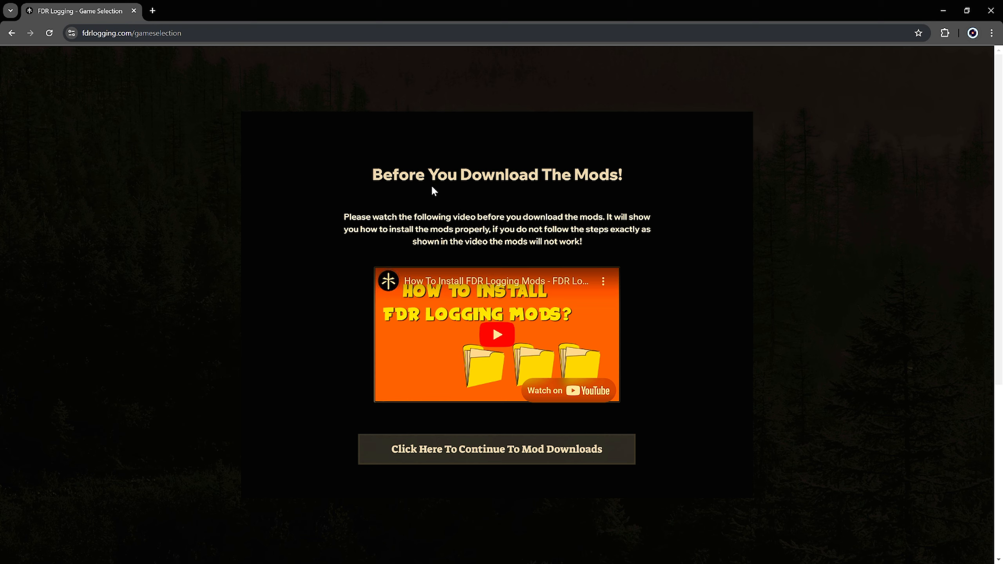
mouse_move(564, 211)
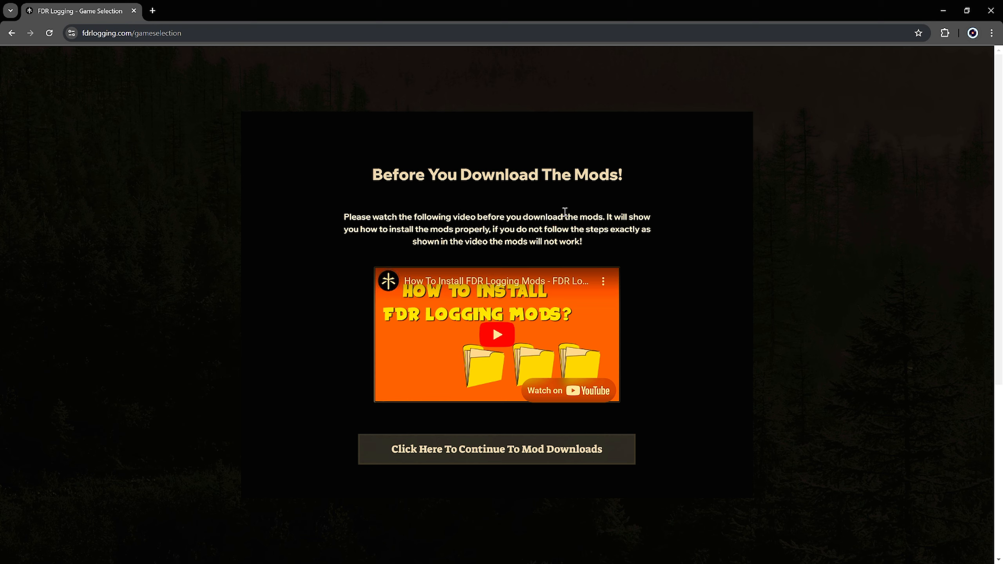
mouse_move(409, 247)
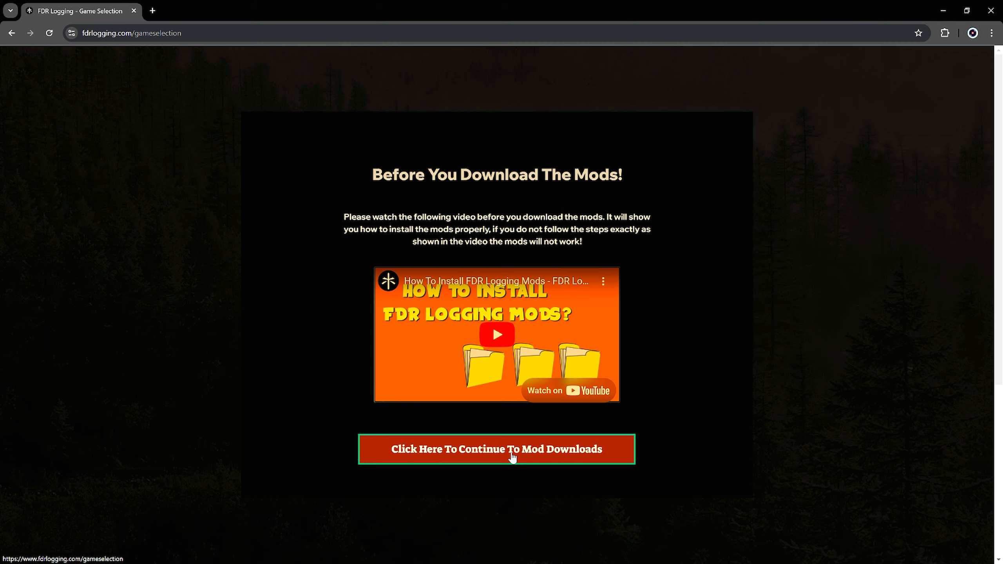
Continue past the install notice to the Farming Simulator 19/22/25 version choice page.
click(497, 449)
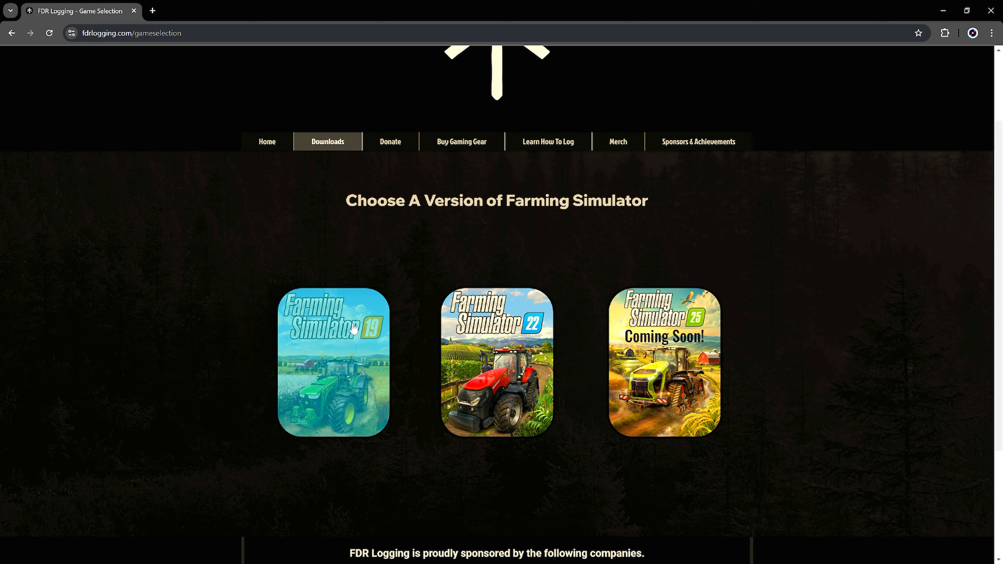
mouse_move(508, 273)
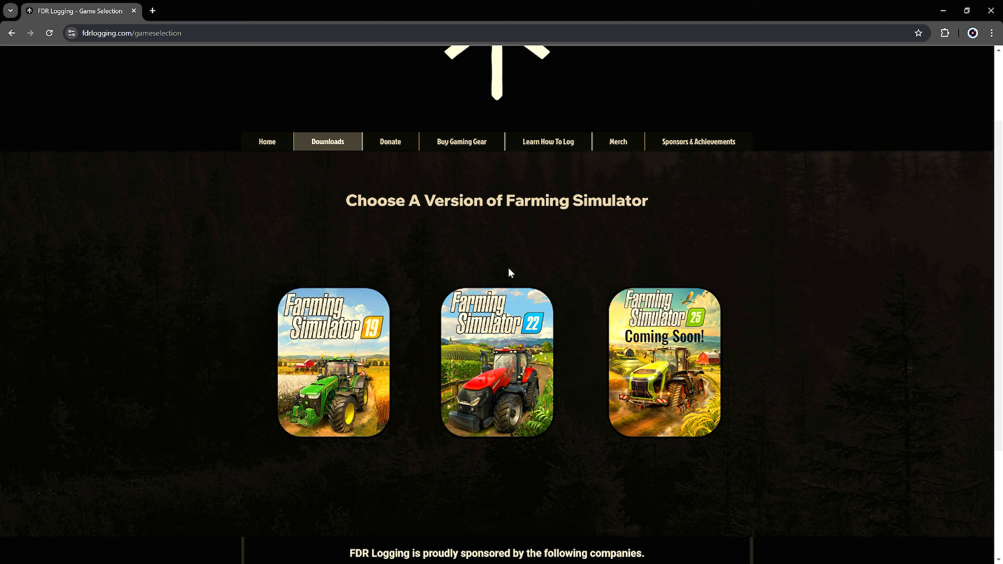
mouse_move(554, 247)
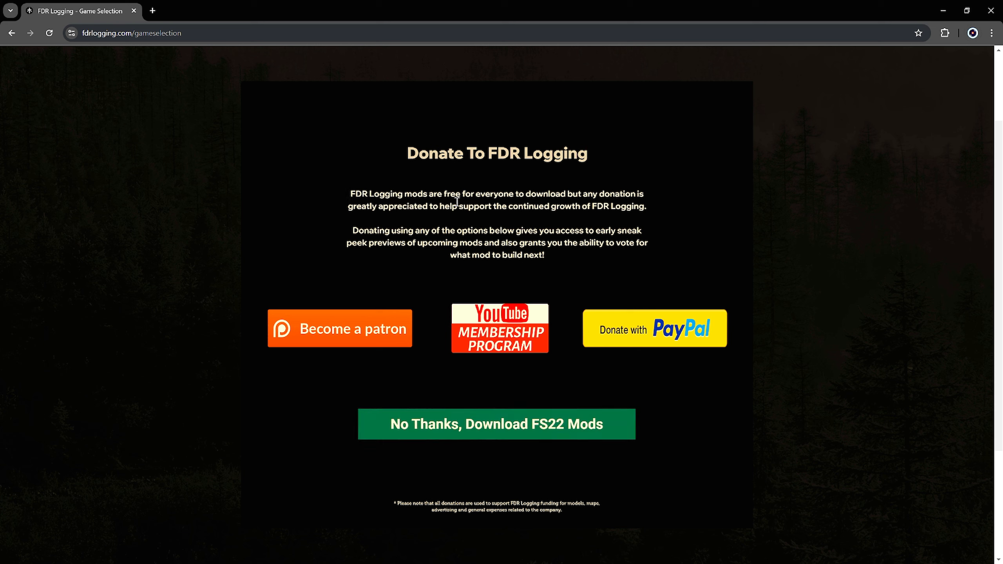
mouse_move(536, 181)
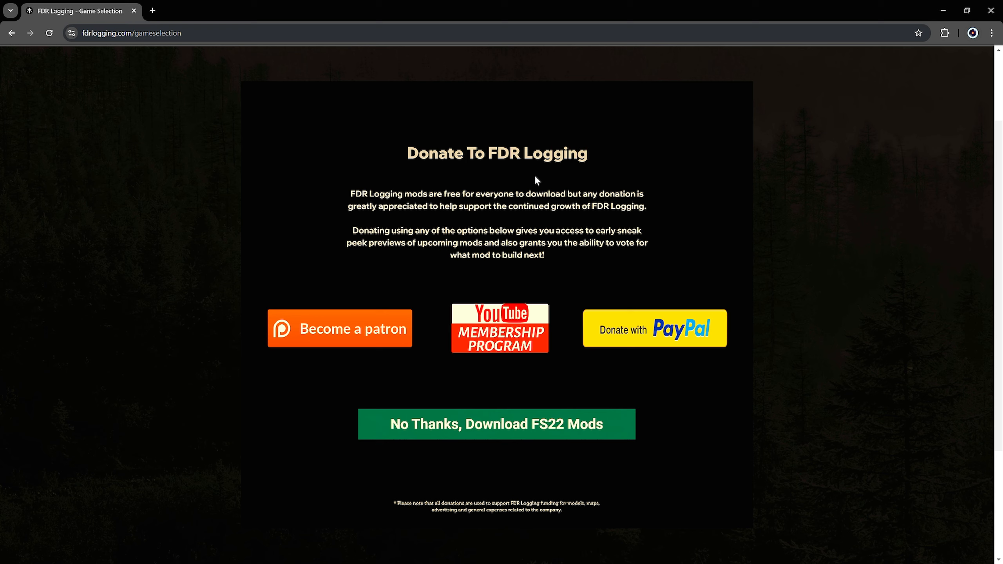
mouse_move(540, 173)
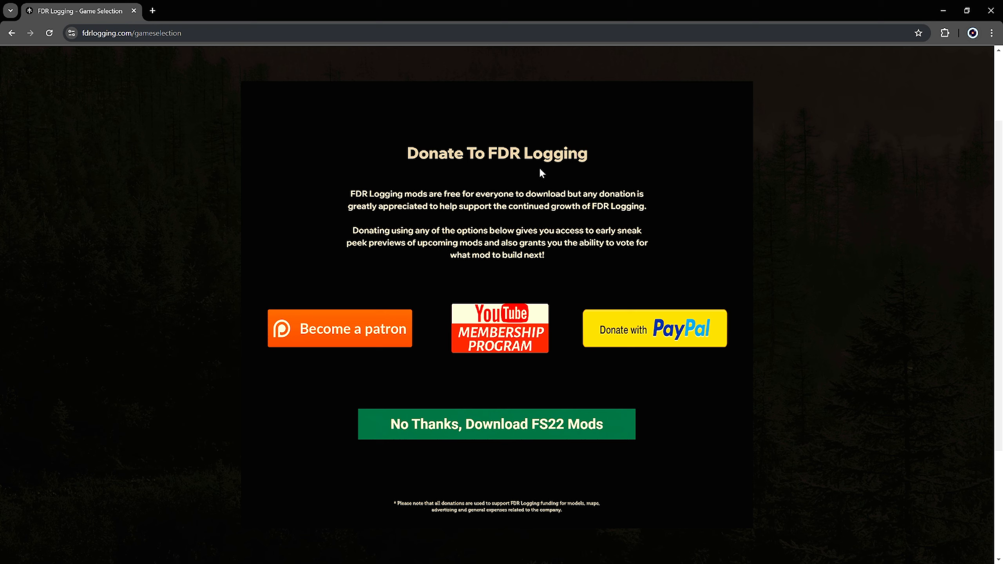
mouse_move(522, 134)
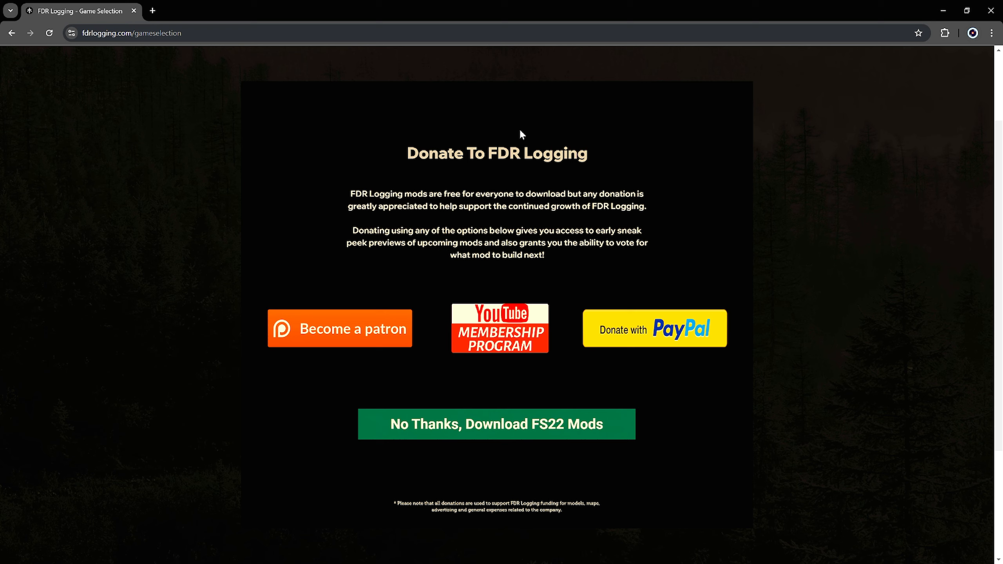
mouse_move(355, 341)
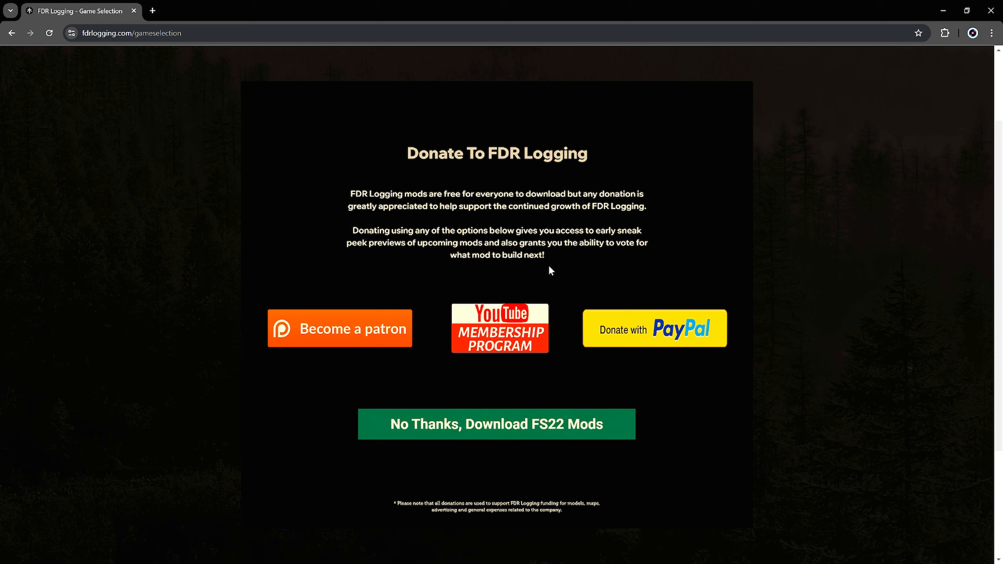
mouse_move(548, 243)
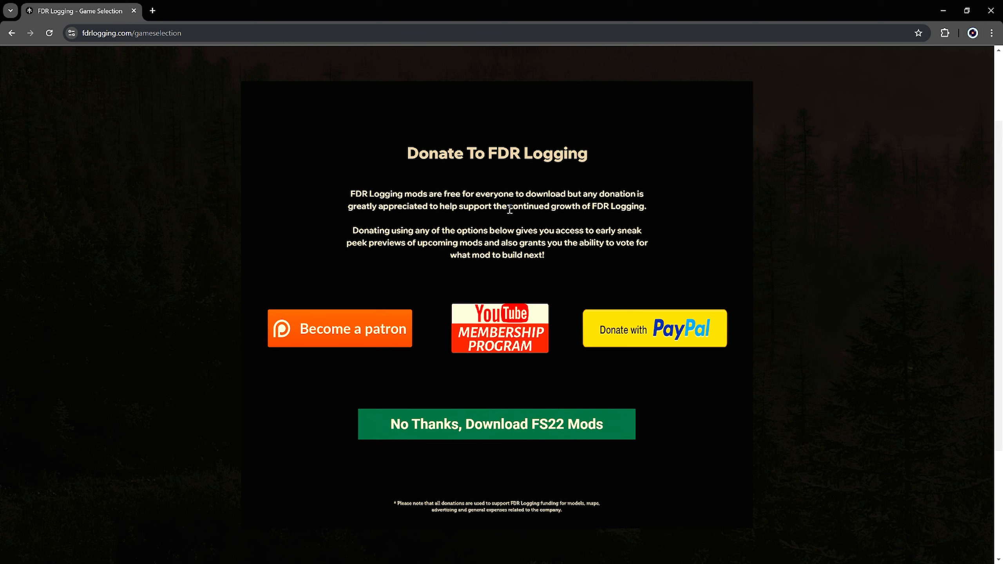
mouse_move(448, 288)
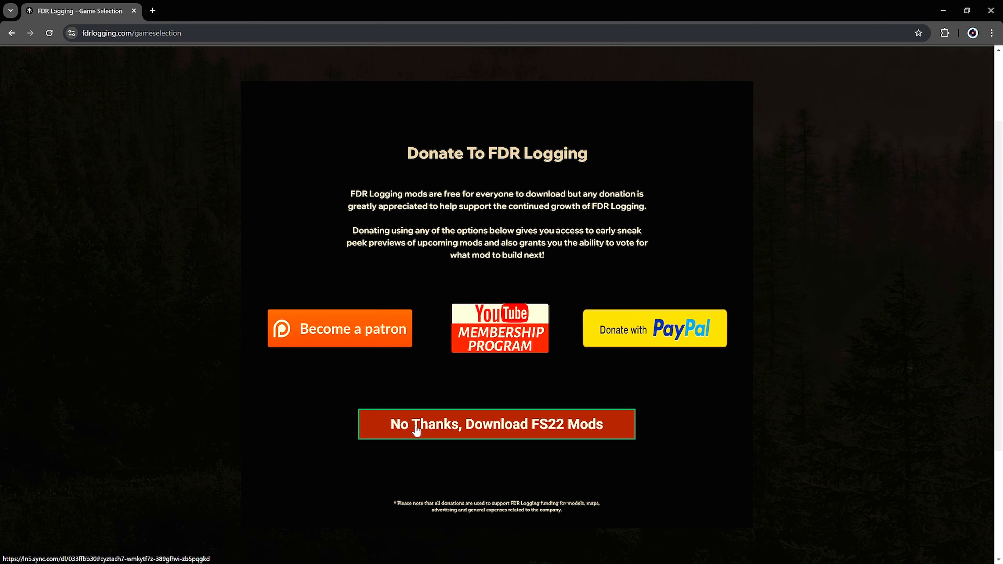
mouse_move(553, 434)
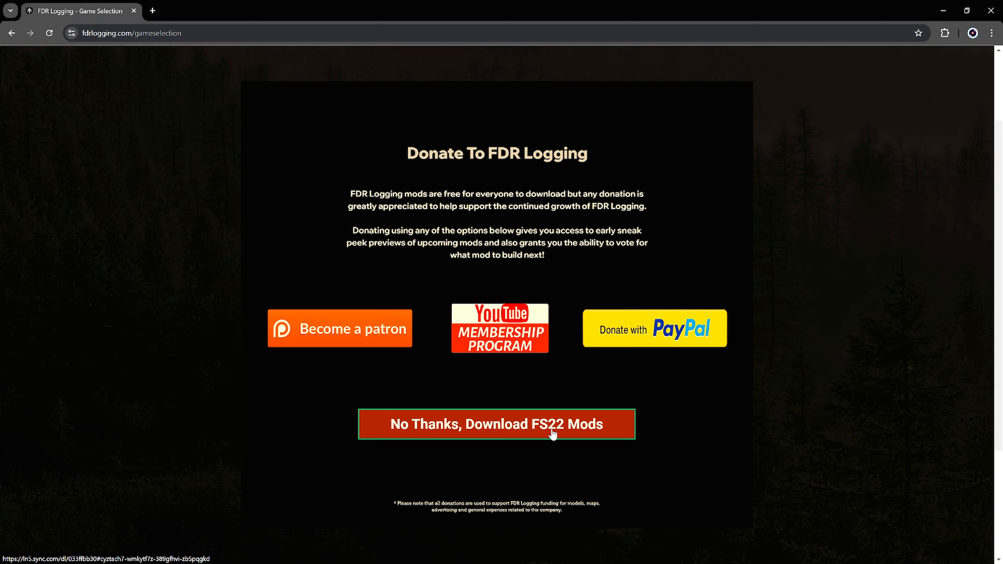
Skip donating and download 'FDR Logging Mods - Farming Simulator 2022 - (2.0).zip' from Sync.com.
click(497, 424)
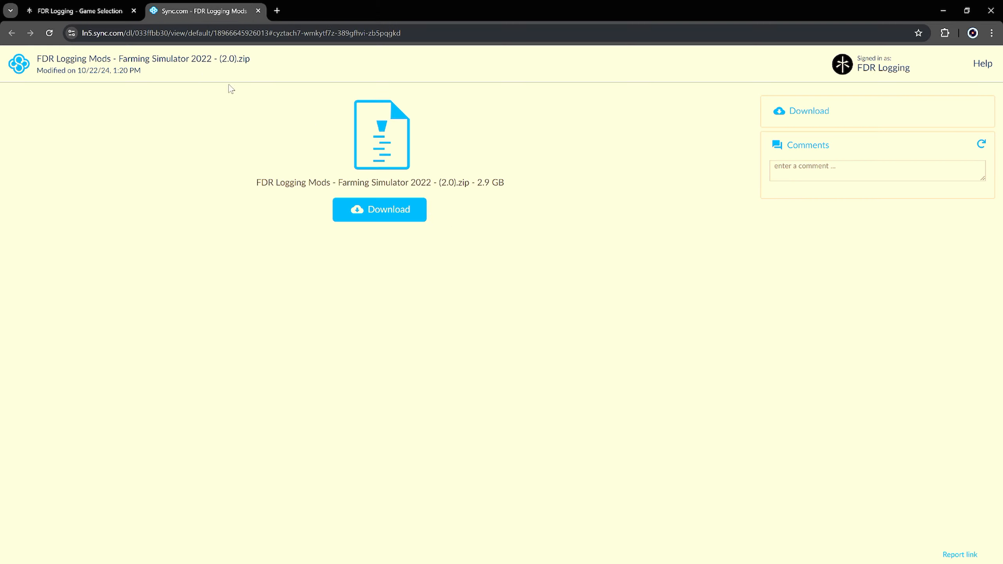
click(379, 210)
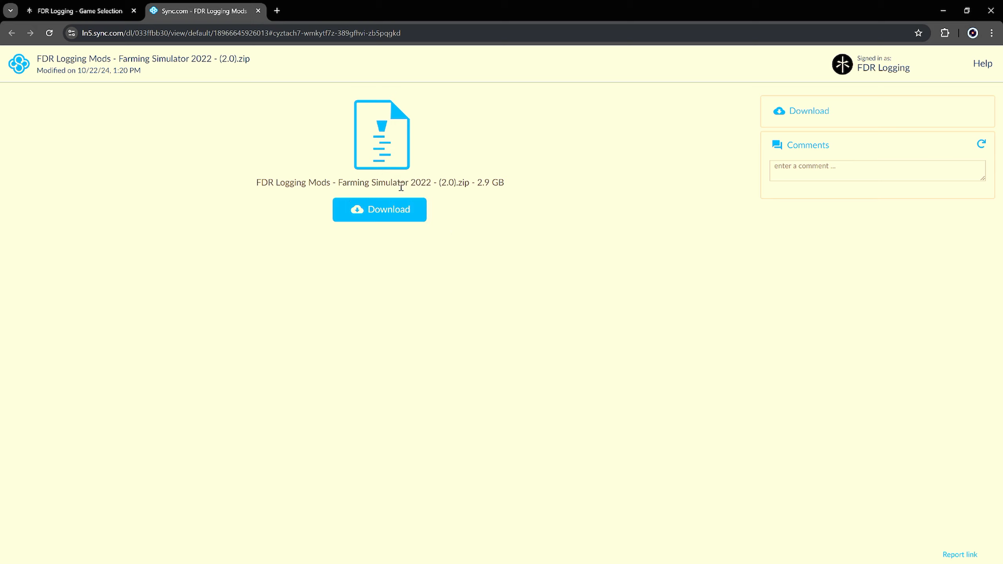
double_click(384, 182)
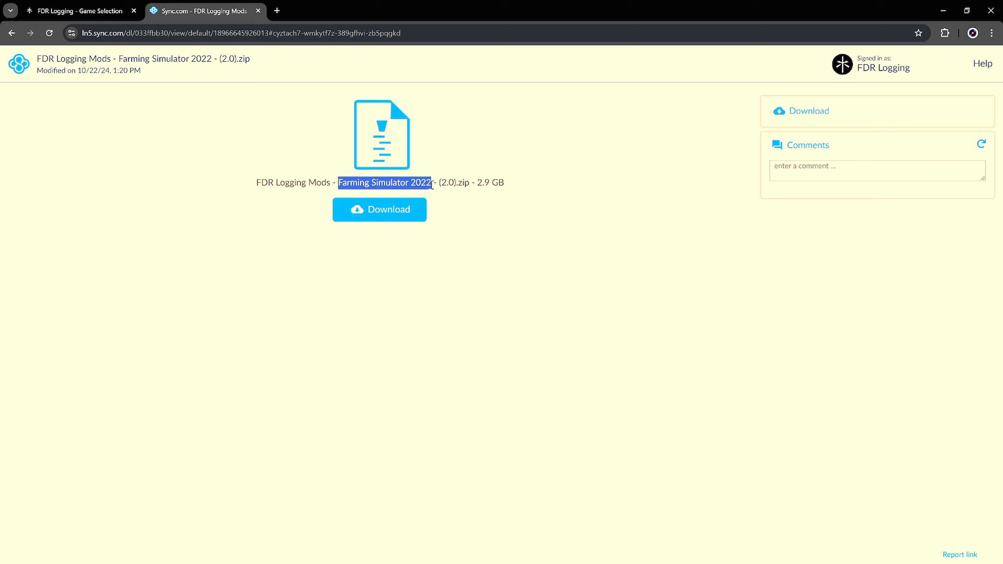
click(448, 211)
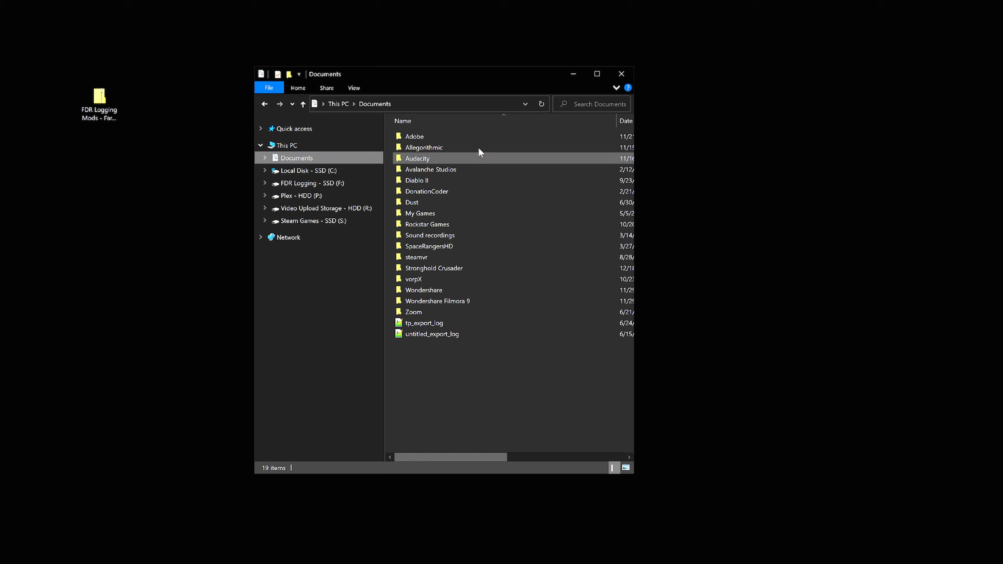
mouse_move(427, 223)
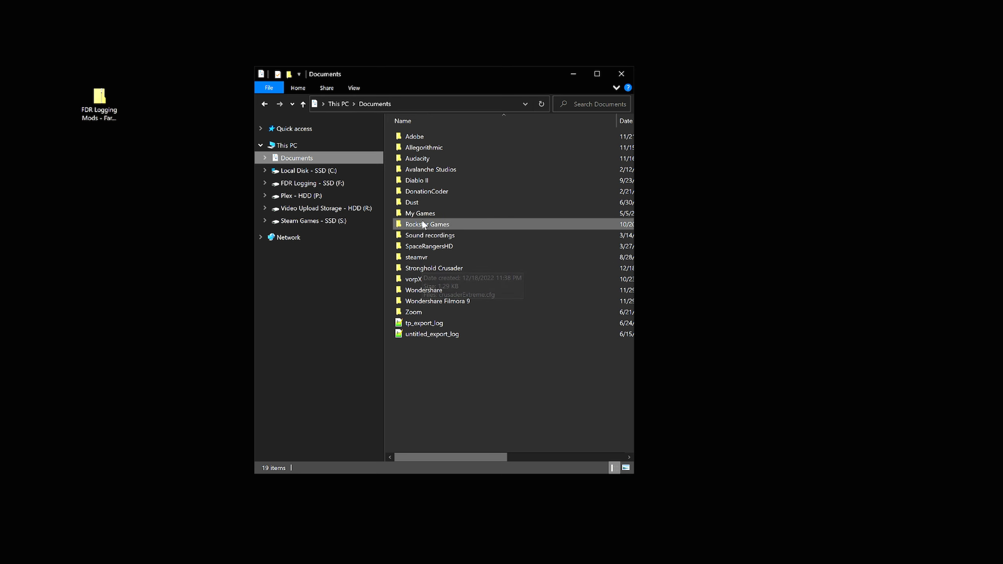
Open Documents > My Games > FarmingSimulator2022 > mods and delete every existing mod.
click(420, 213)
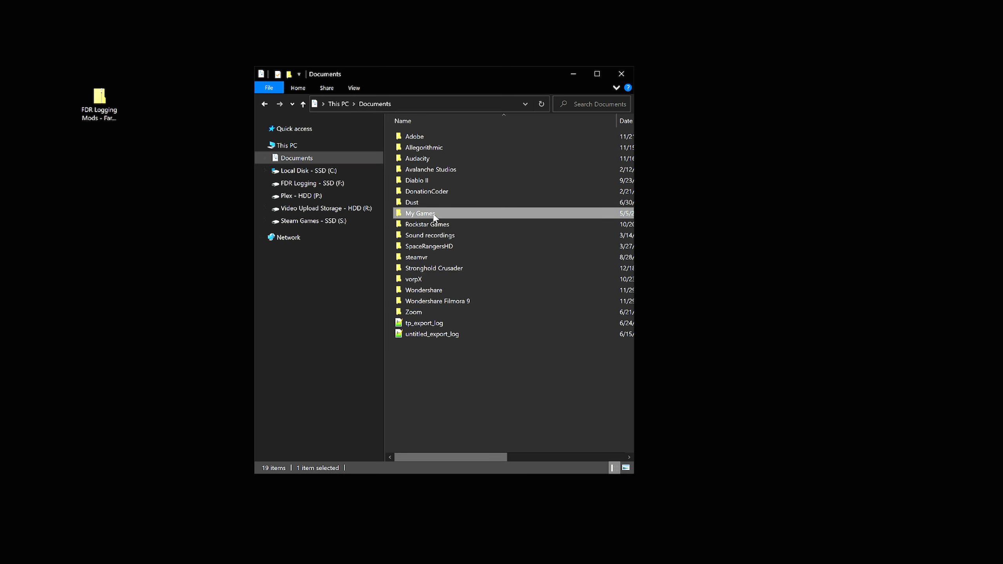
double_click(420, 213)
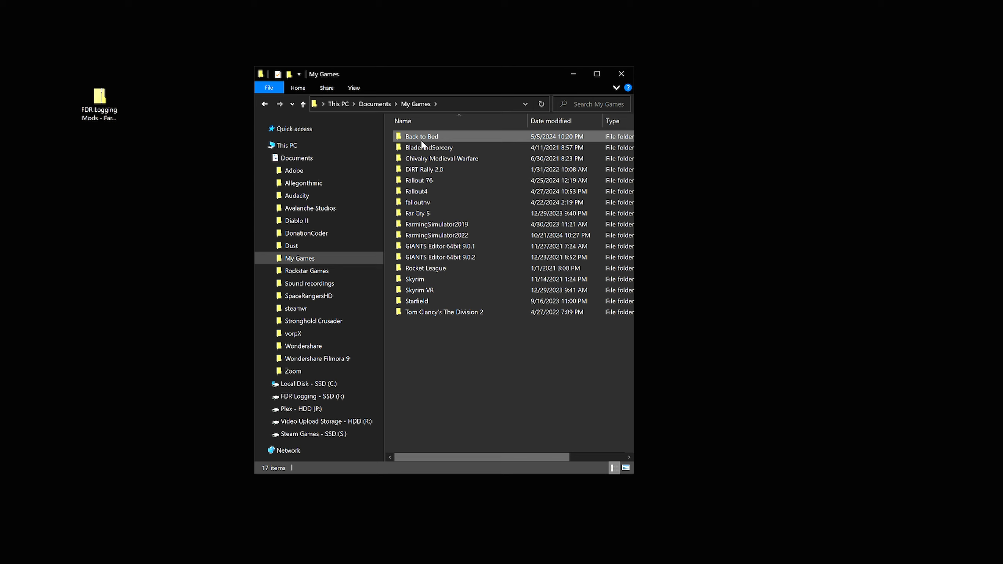
mouse_move(437, 234)
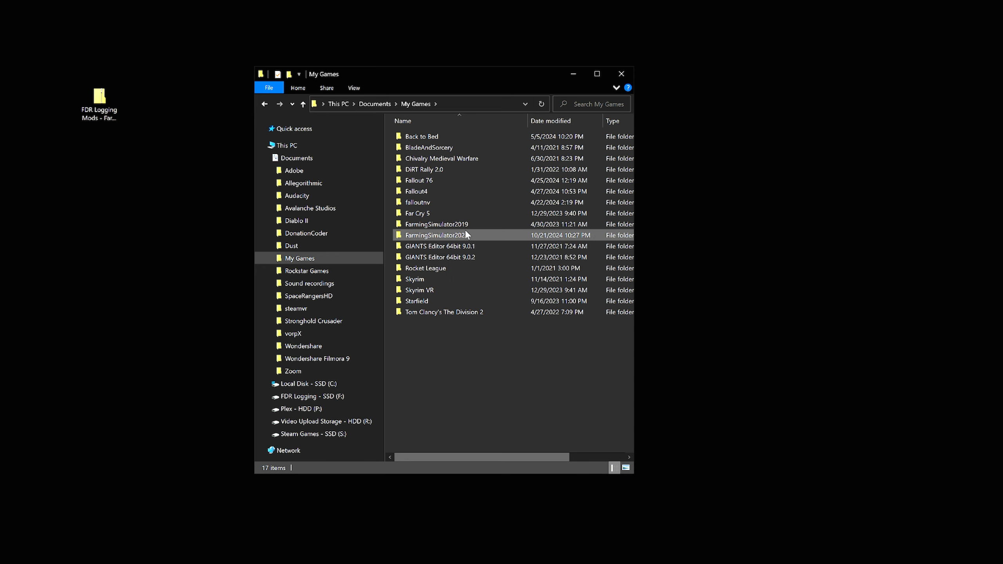
click(436, 223)
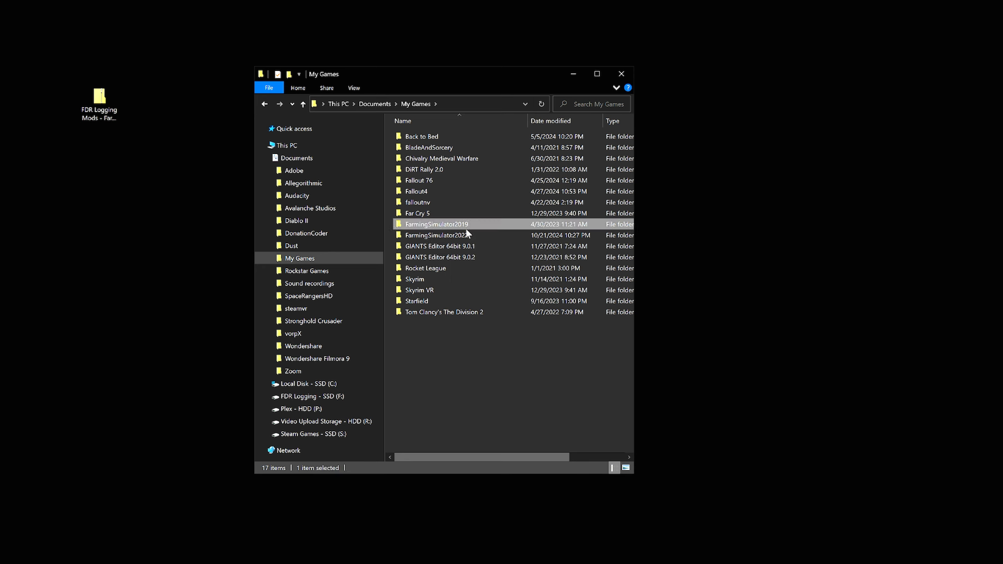
click(441, 234)
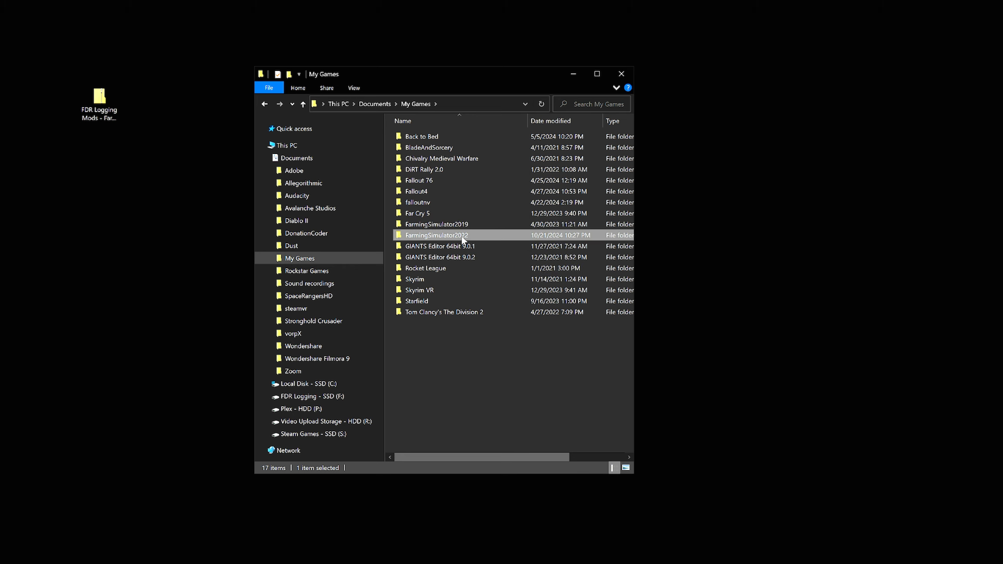
double_click(440, 235)
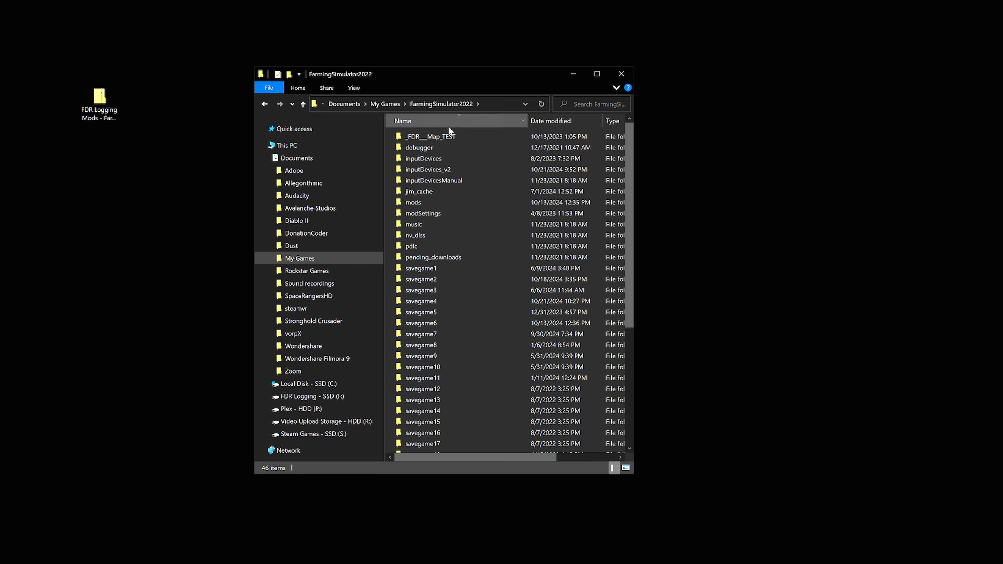
mouse_move(413, 202)
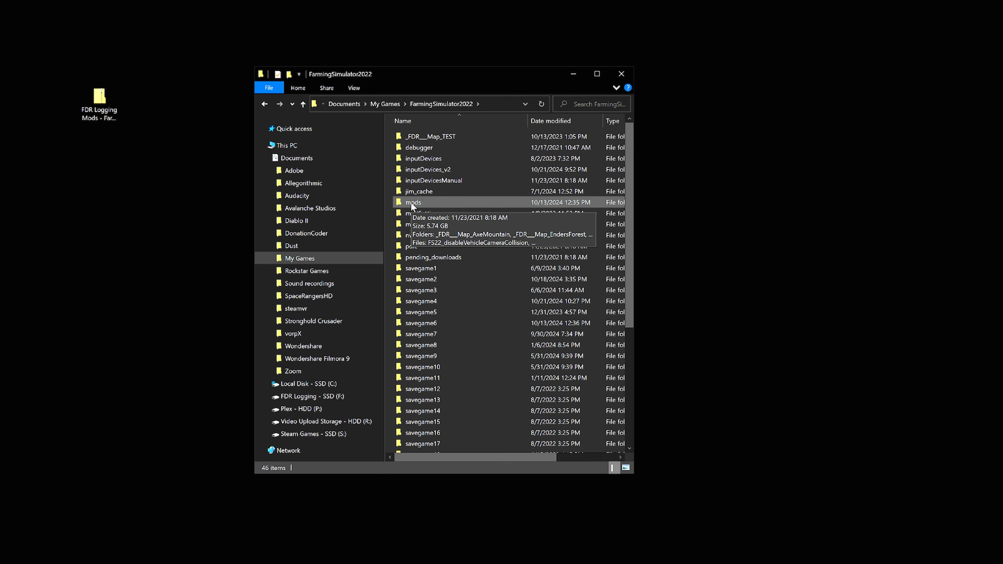
double_click(413, 202)
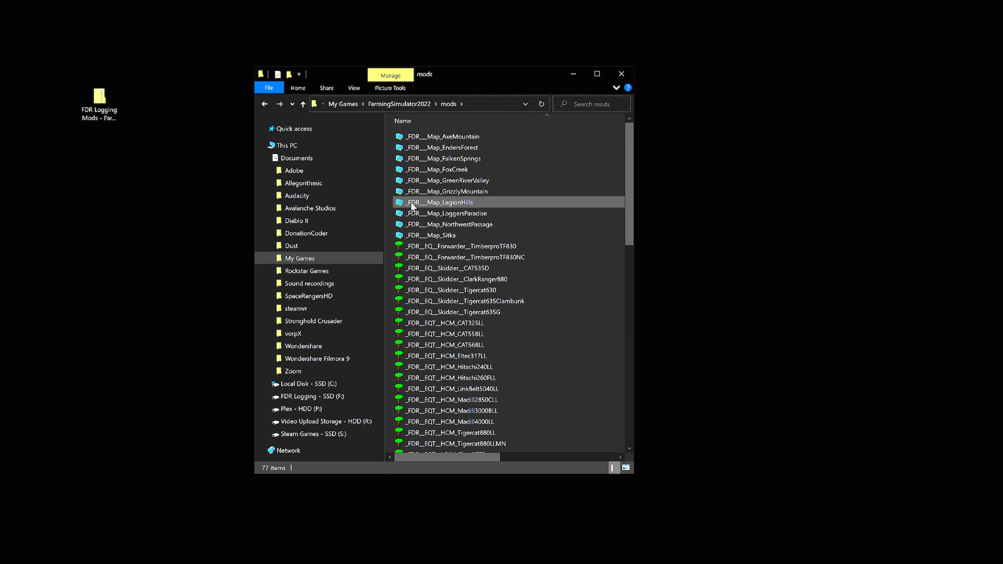
click(98, 103)
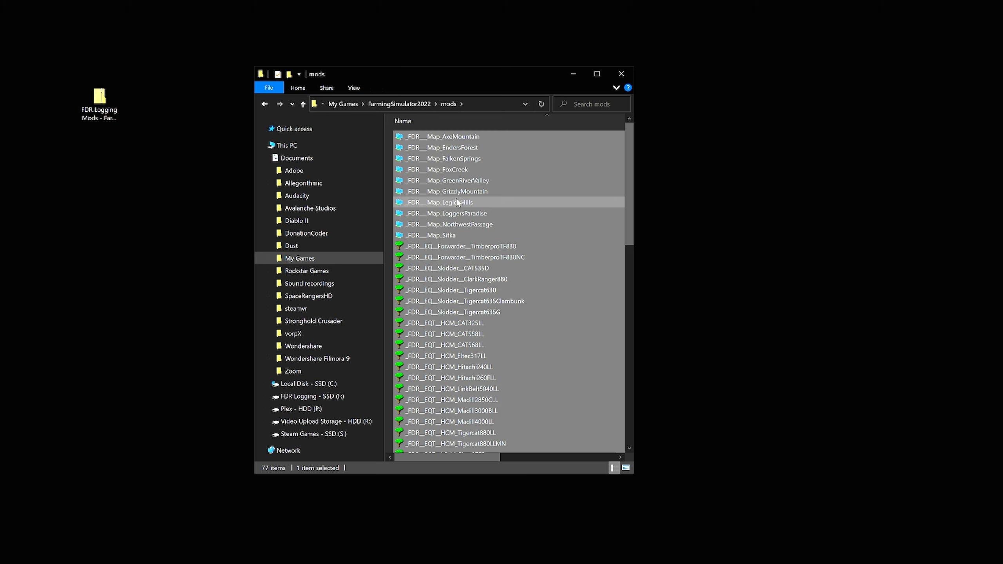
key(ctrl+a)
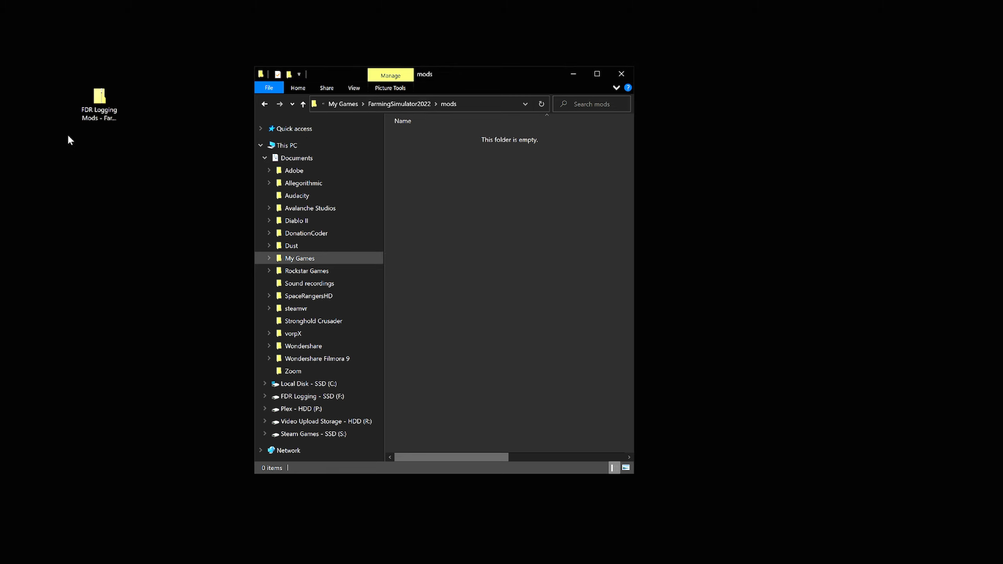
Open the downloaded FDR Logging Mods folder, listing 71 items, beside the mods window.
click(99, 99)
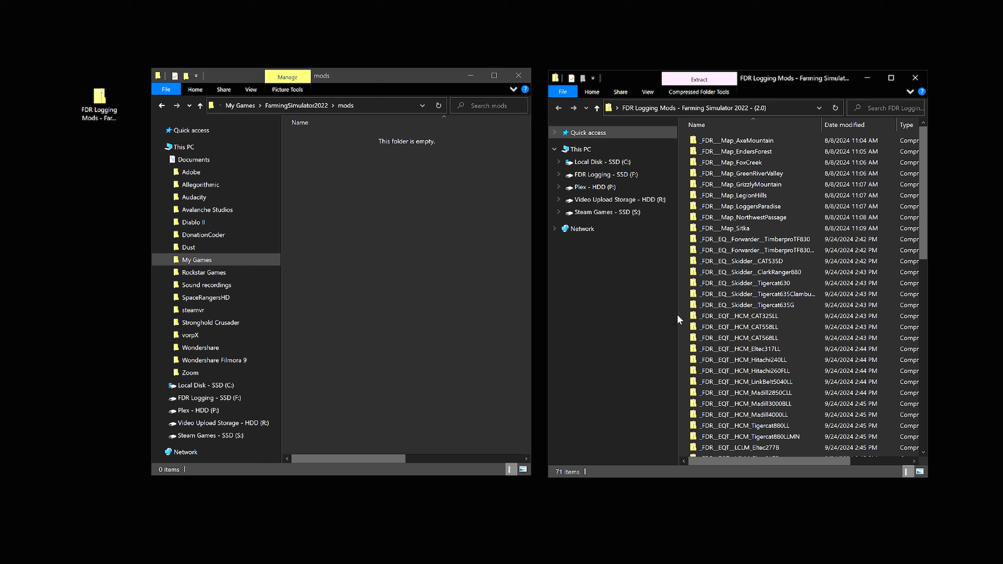
click(739, 174)
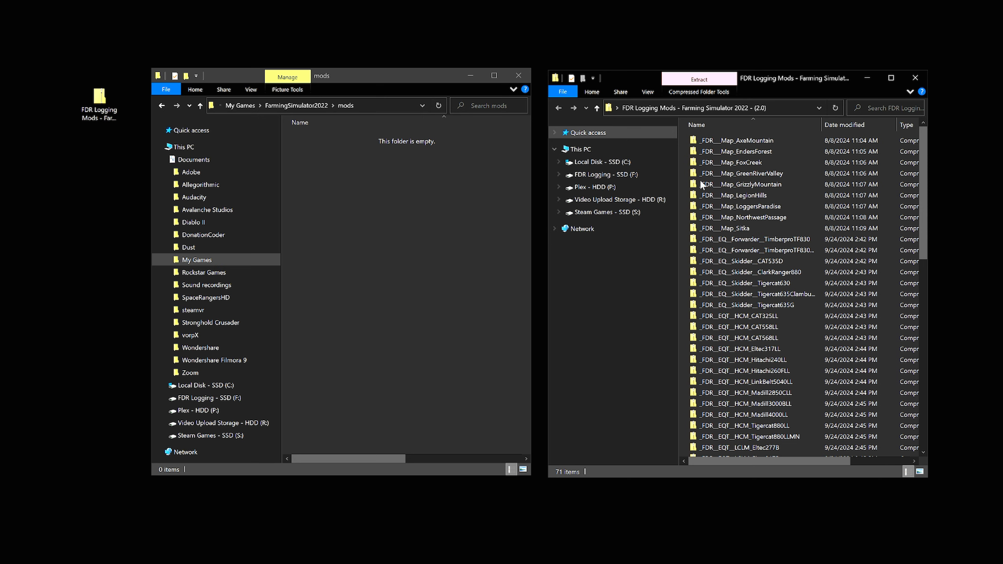
click(736, 162)
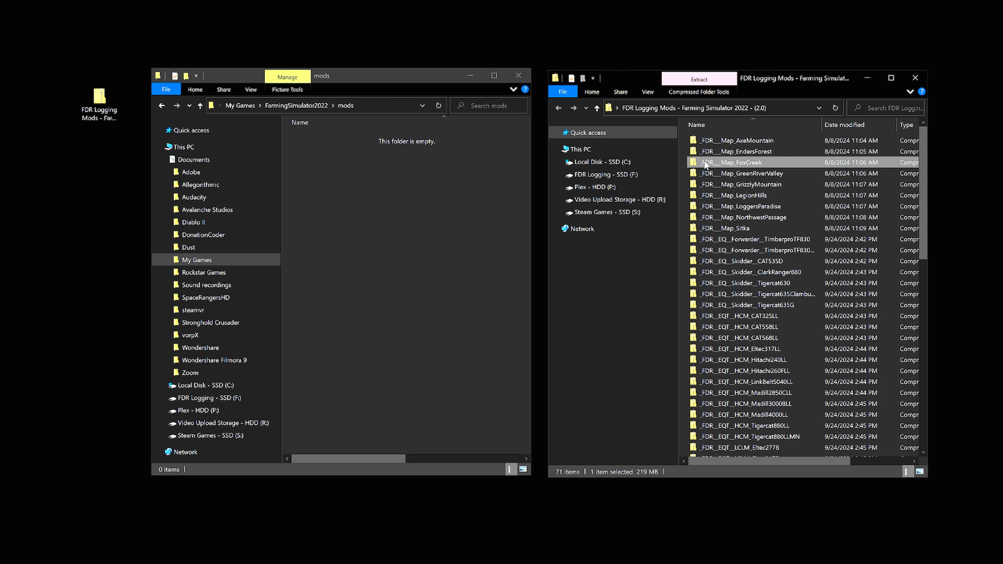
mouse_move(763, 168)
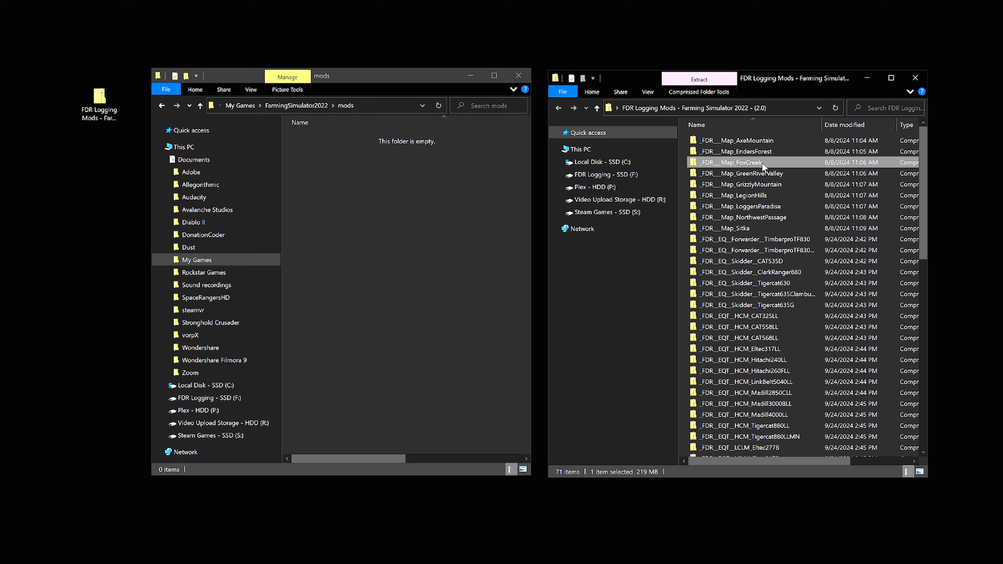
Select all 71 FDR Logging mods and copy them into the mods folder.
key(ctrl+a)
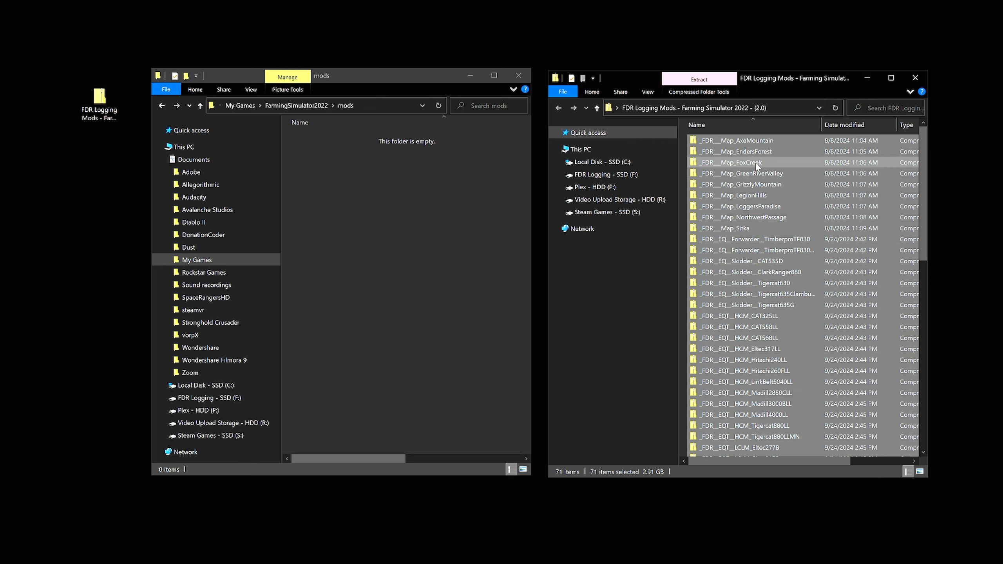
mouse_move(764, 173)
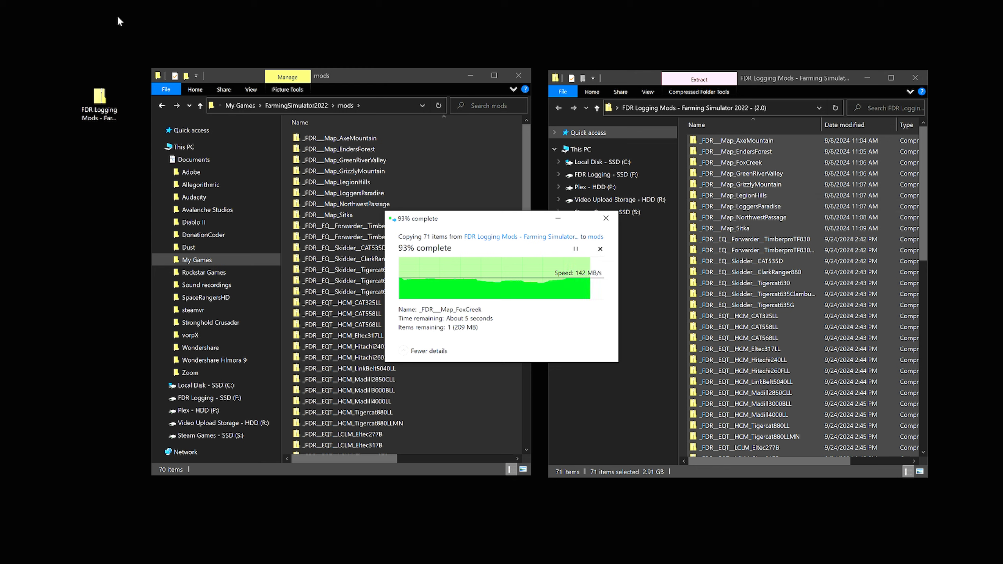
click(99, 106)
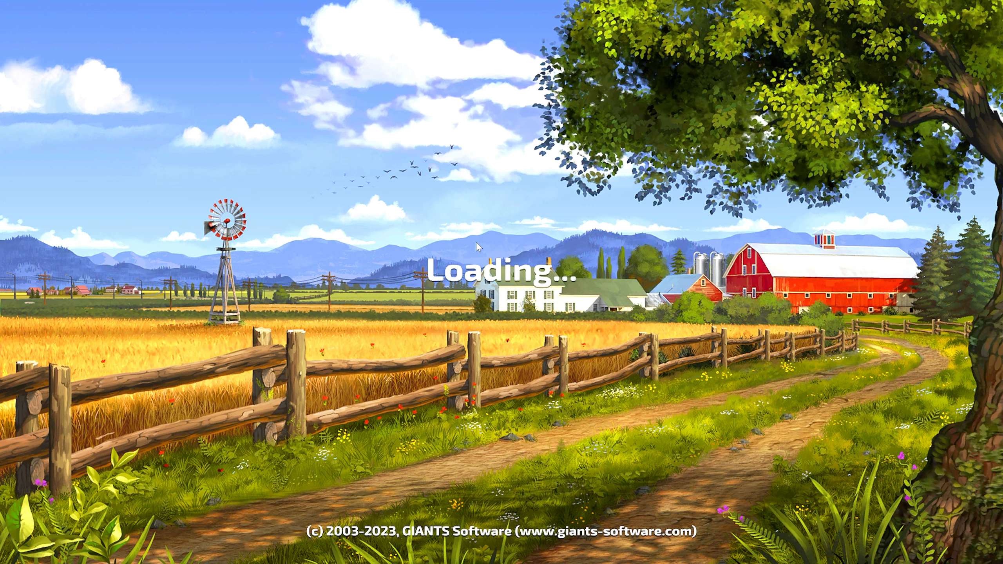
mouse_move(502, 292)
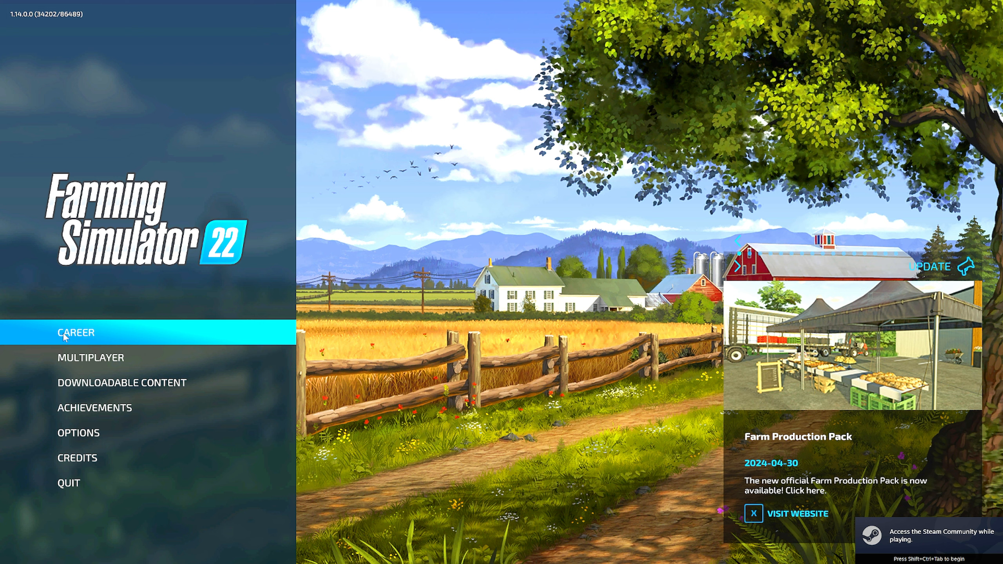
mouse_move(90, 336)
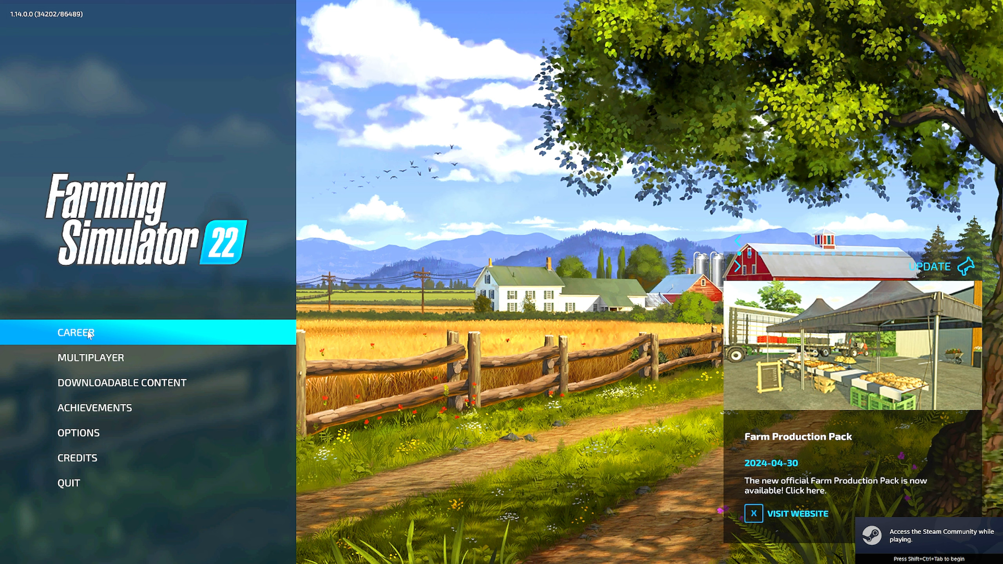
Start a Career on New Farmer difficulty and choose the Axe Mountain map.
click(76, 332)
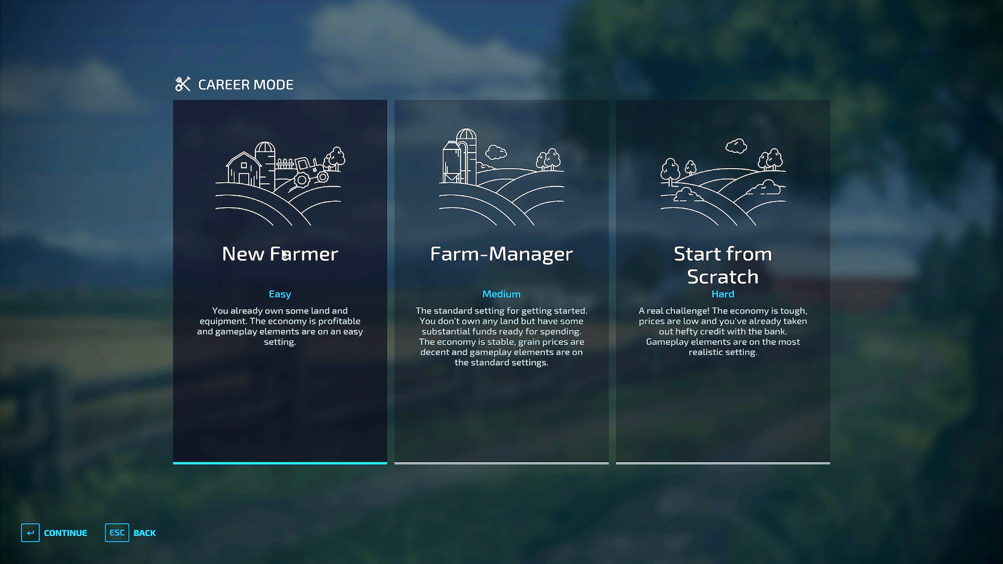
click(721, 256)
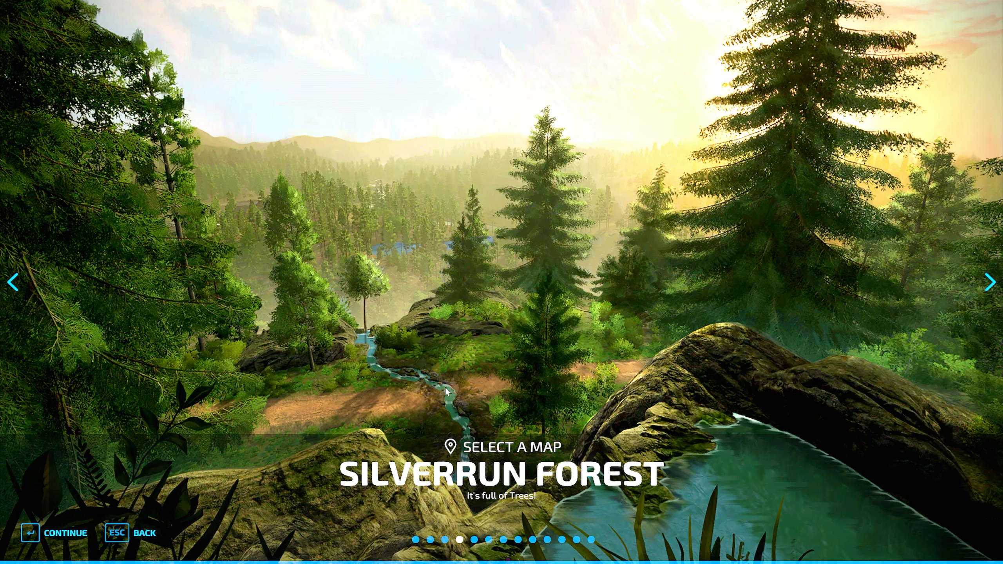
click(990, 282)
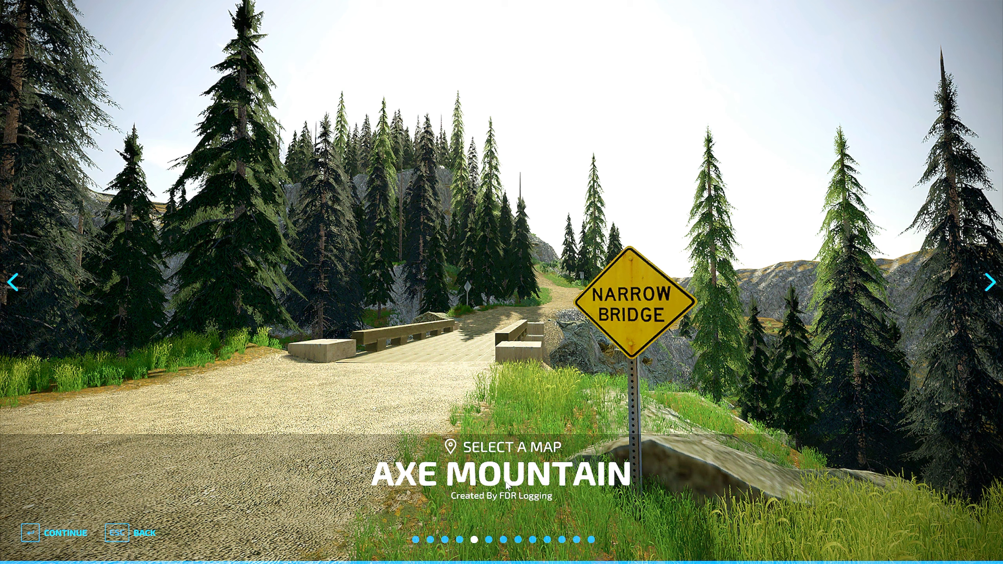
click(990, 281)
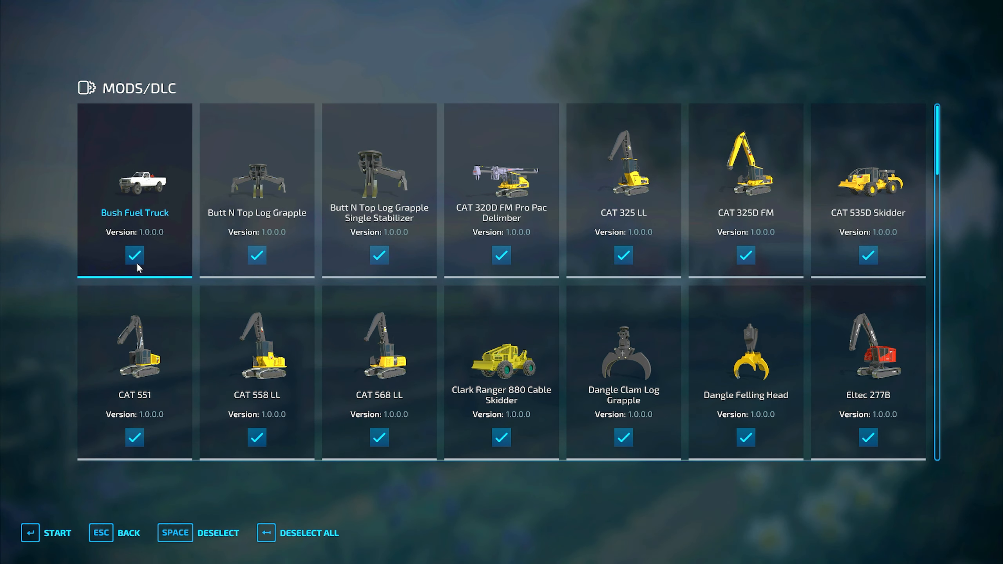
Deselect All then Select All mods, and scroll the list to confirm all are checked.
click(256, 255)
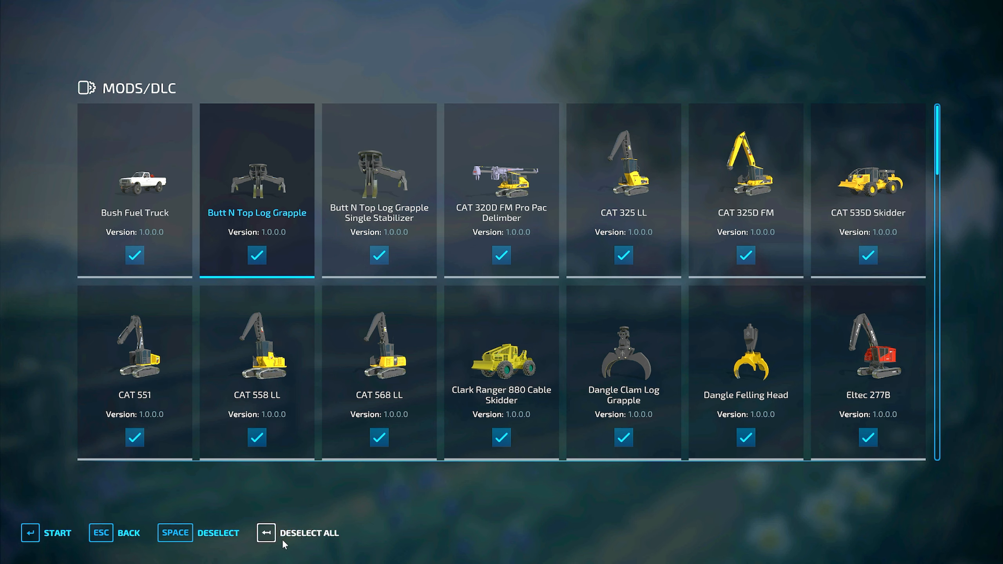
click(264, 533)
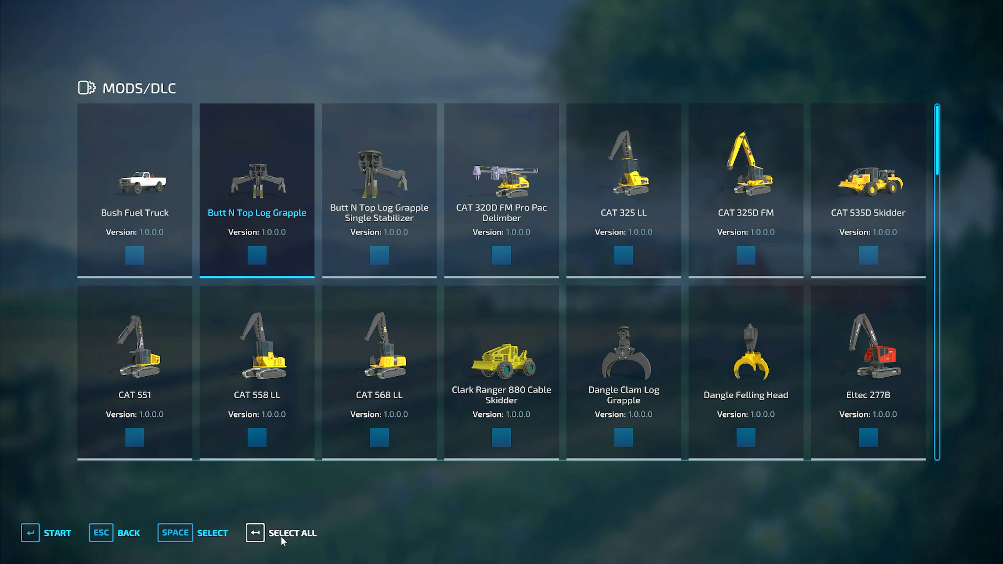
click(255, 533)
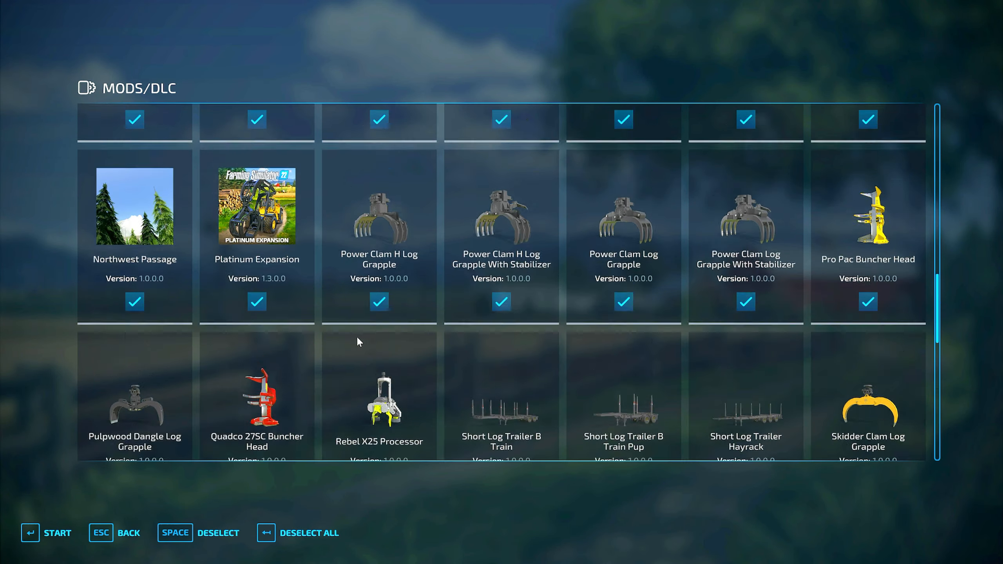
scroll(down, 3)
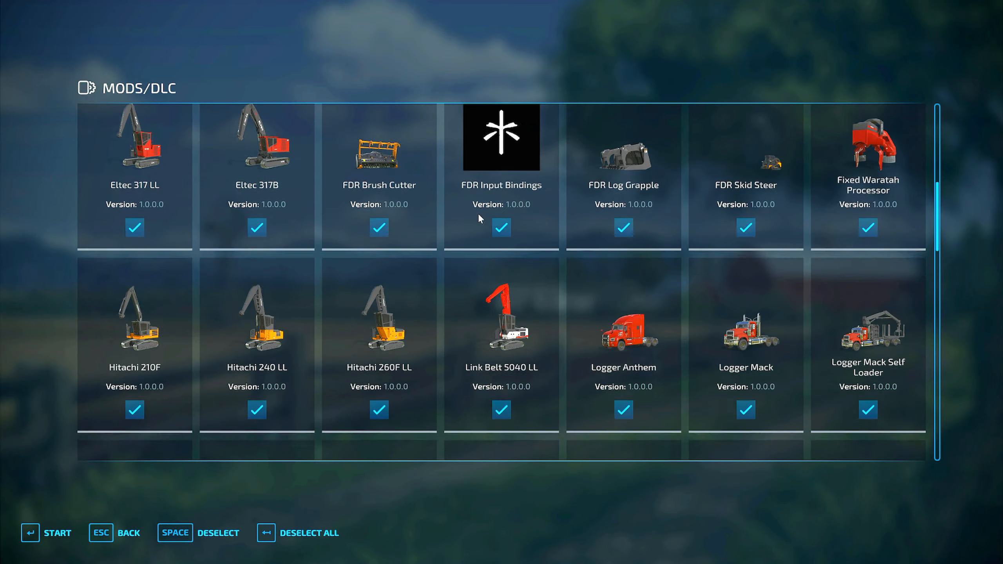
scroll(down, 3)
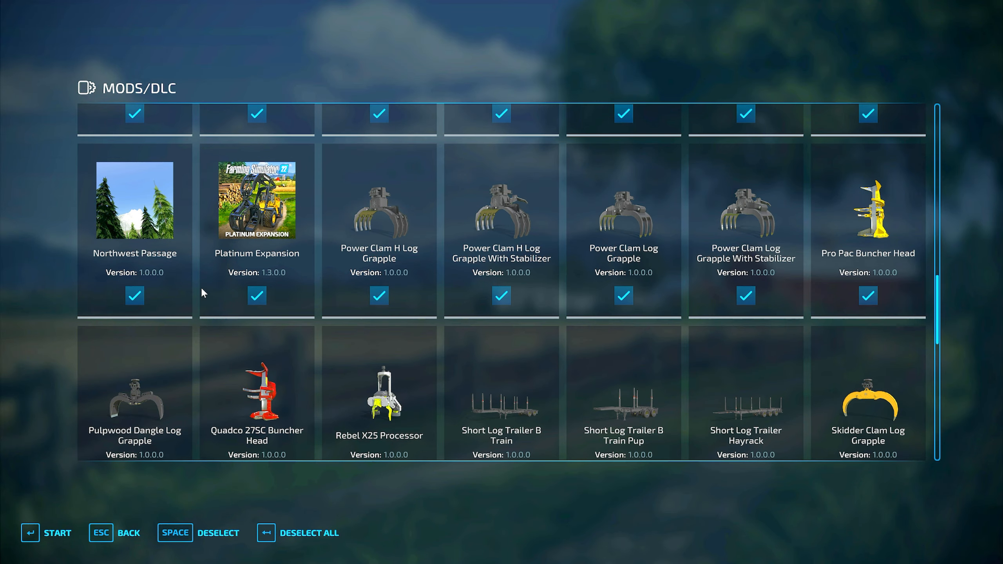
scroll(down, 3)
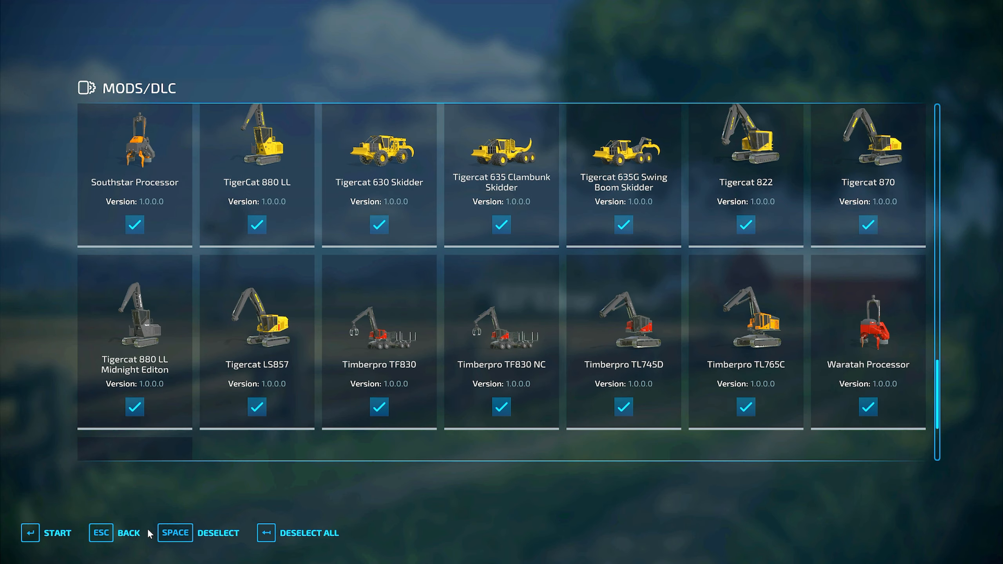